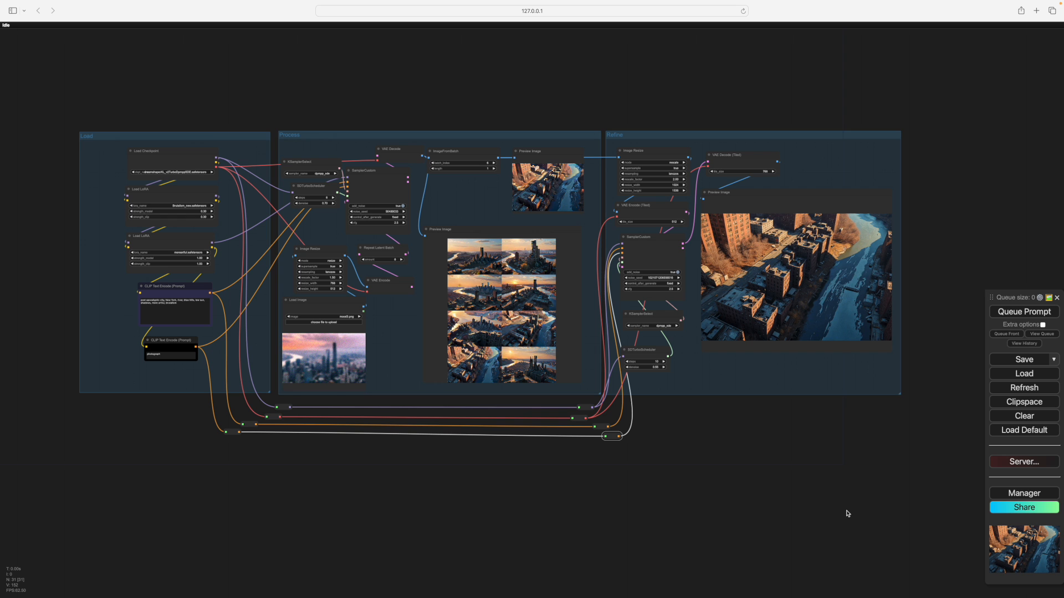
pyautogui.moveTo(676, 488)
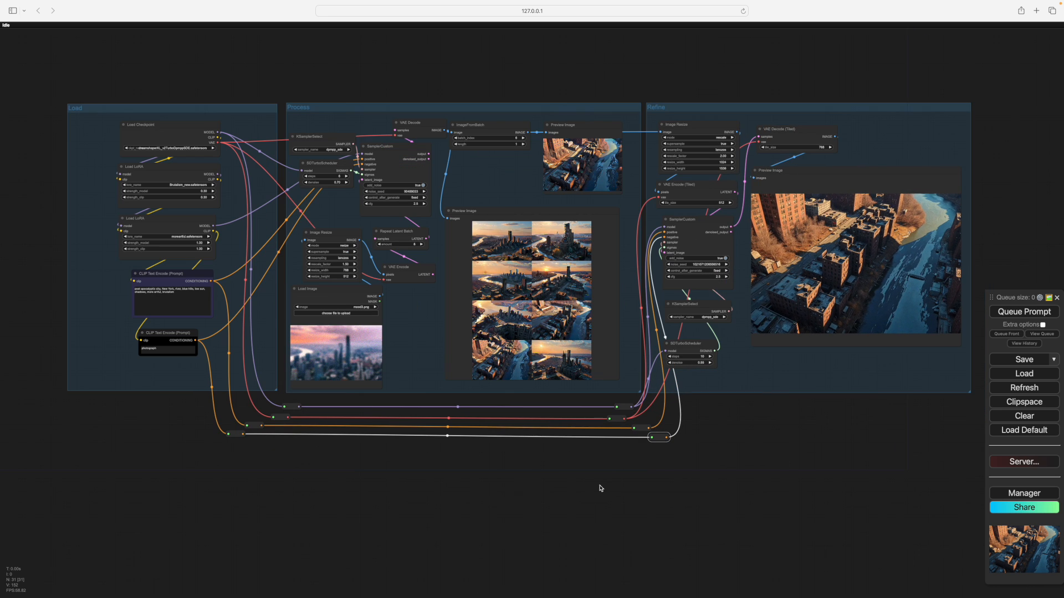
pyautogui.moveTo(746, 447)
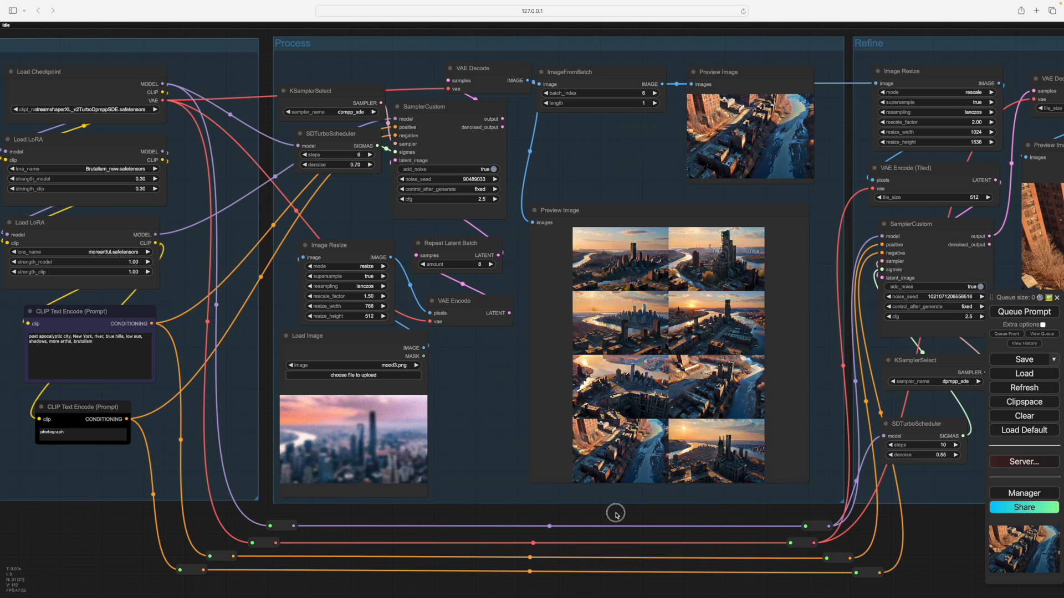
pyautogui.moveTo(383, 297)
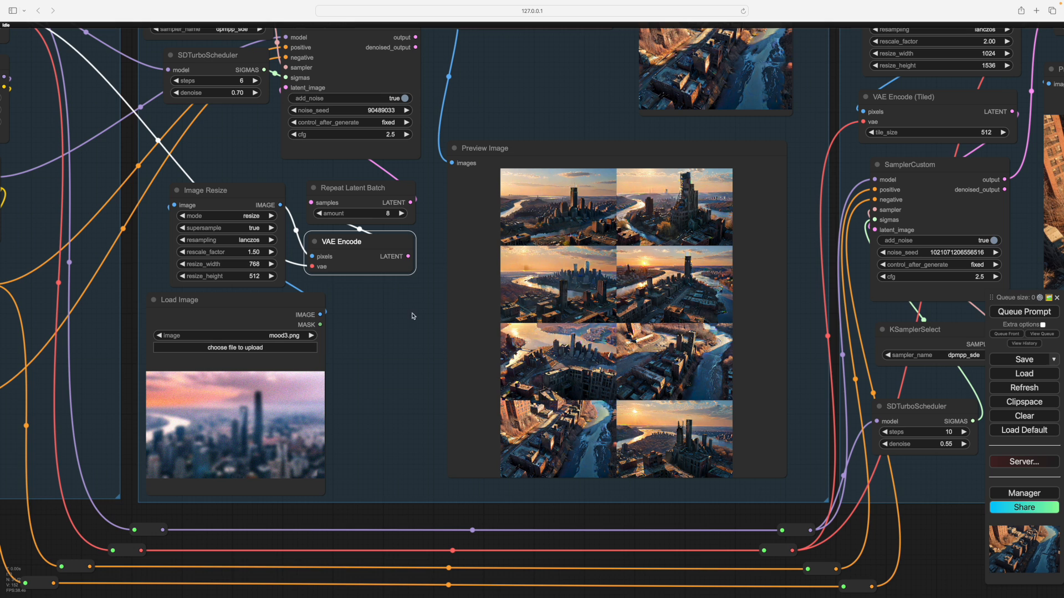
pyautogui.moveTo(268, 151)
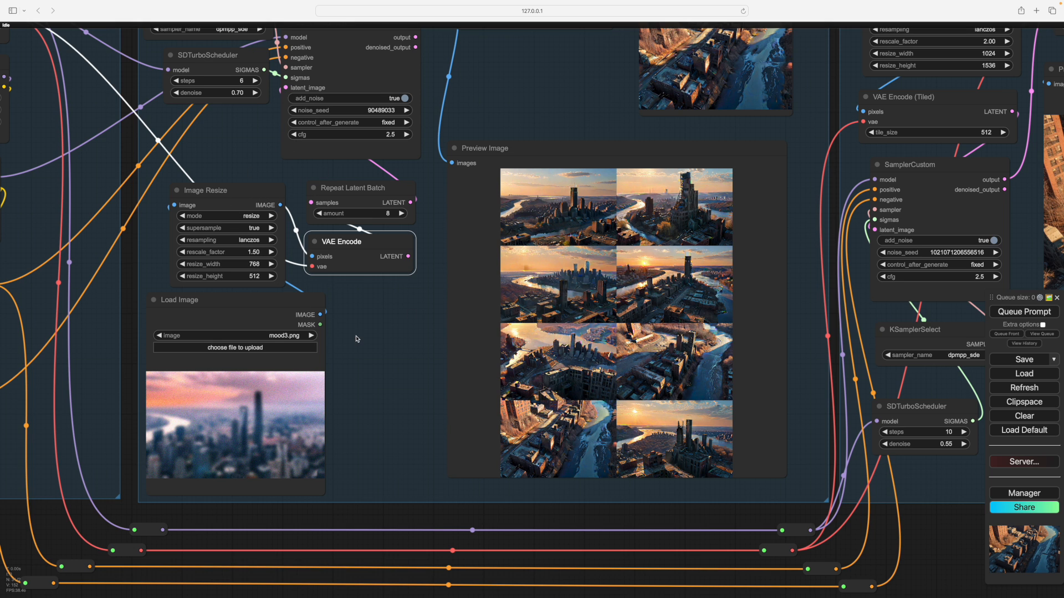
pyautogui.moveTo(373, 330)
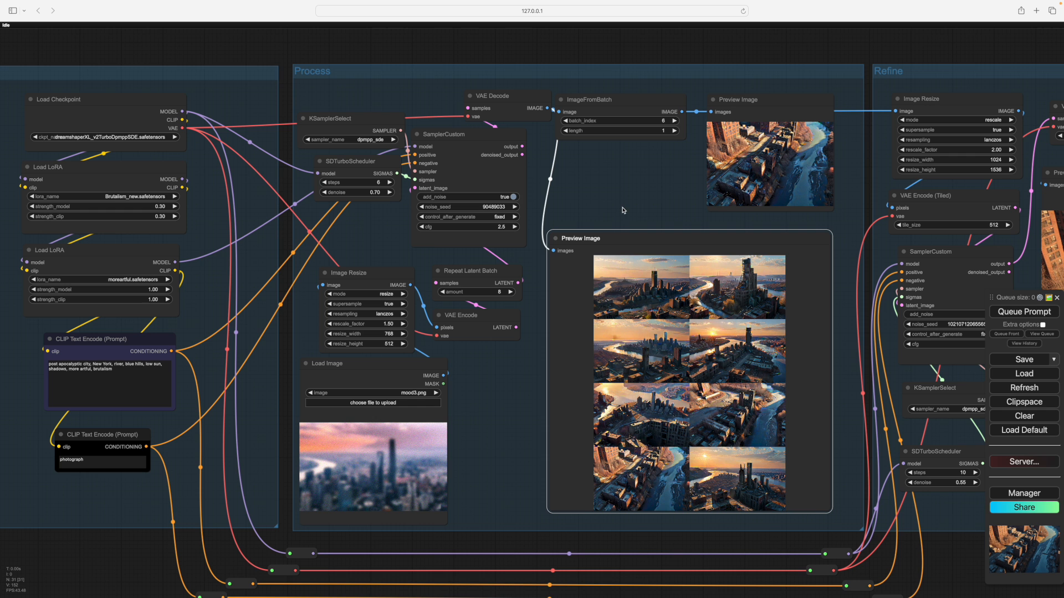
pyautogui.moveTo(360, 198)
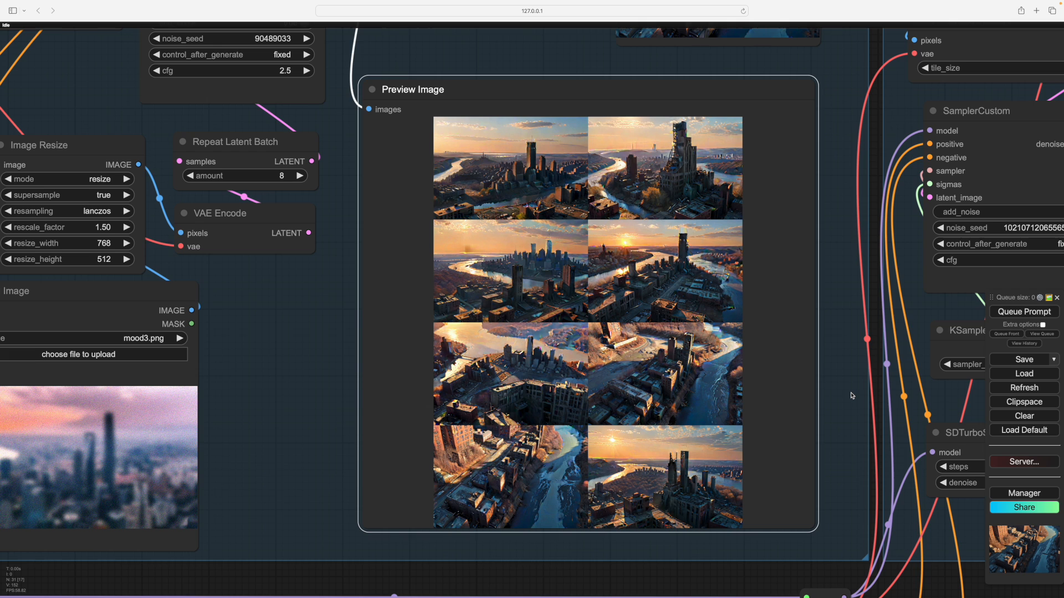
pyautogui.moveTo(740, 292)
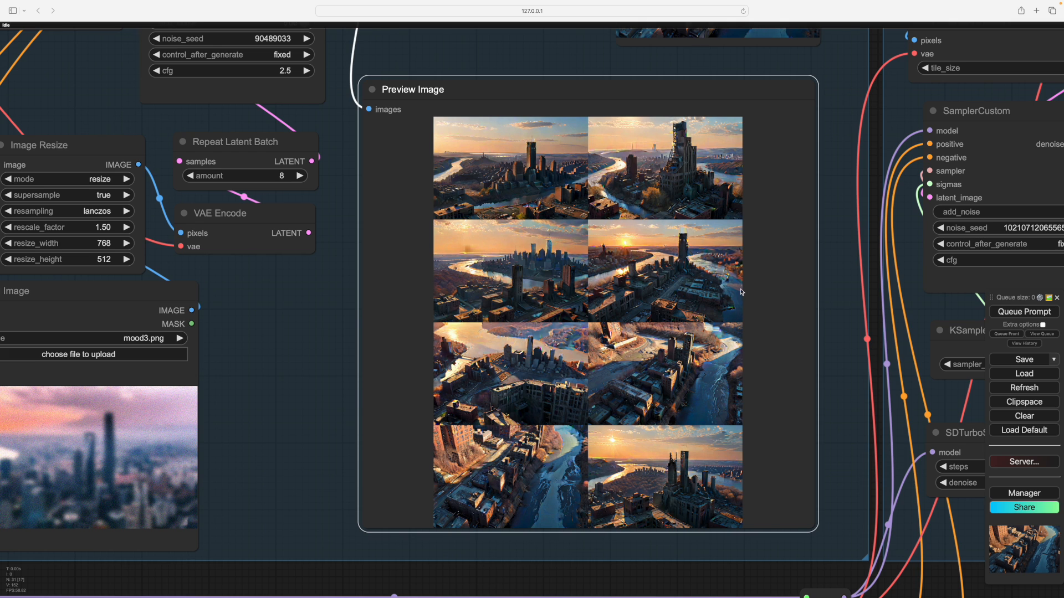
pyautogui.moveTo(511, 477)
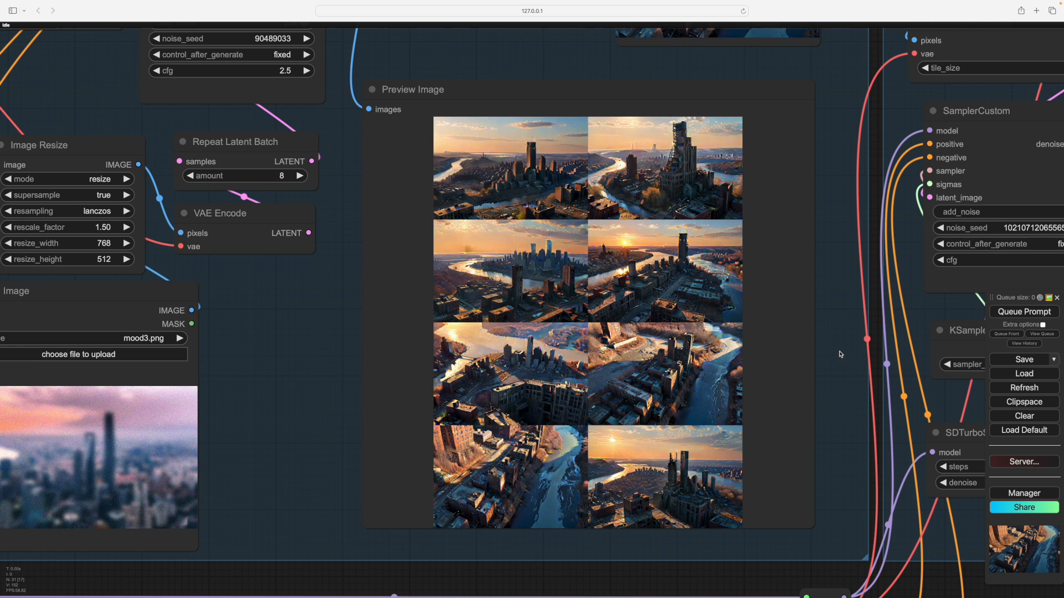
pyautogui.moveTo(528, 436)
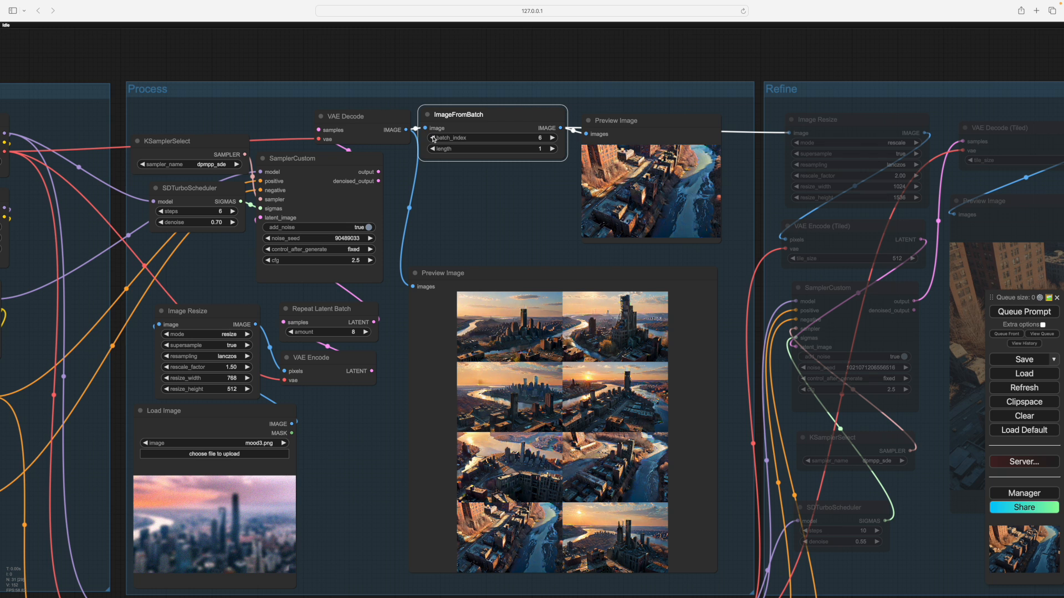
# Cycle ImageFromBatch's batch_index through several images, including the last, and settle on index 0.
pyautogui.click(432, 137)
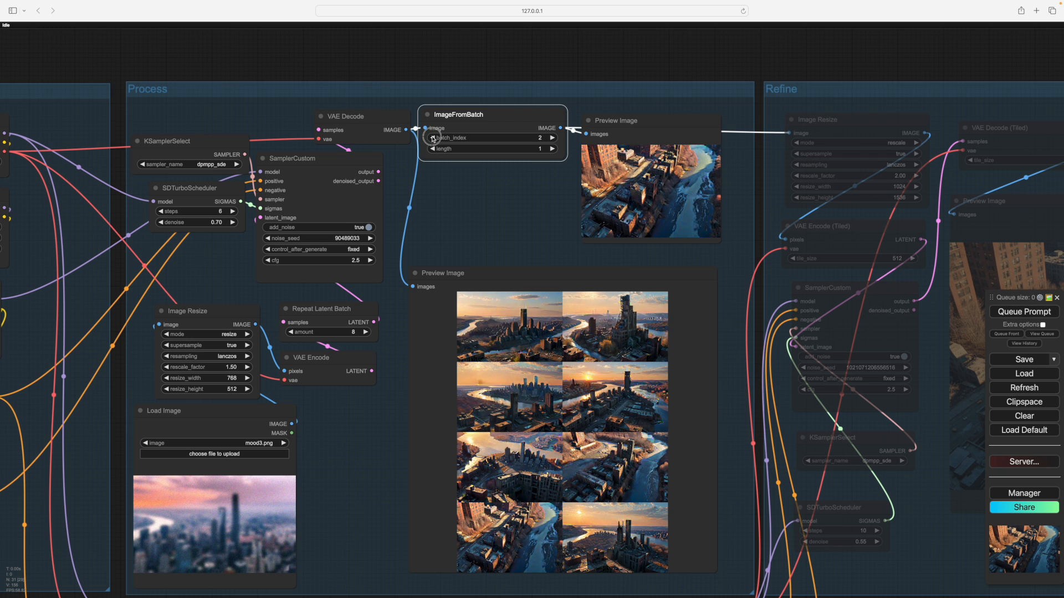
pyautogui.click(431, 138)
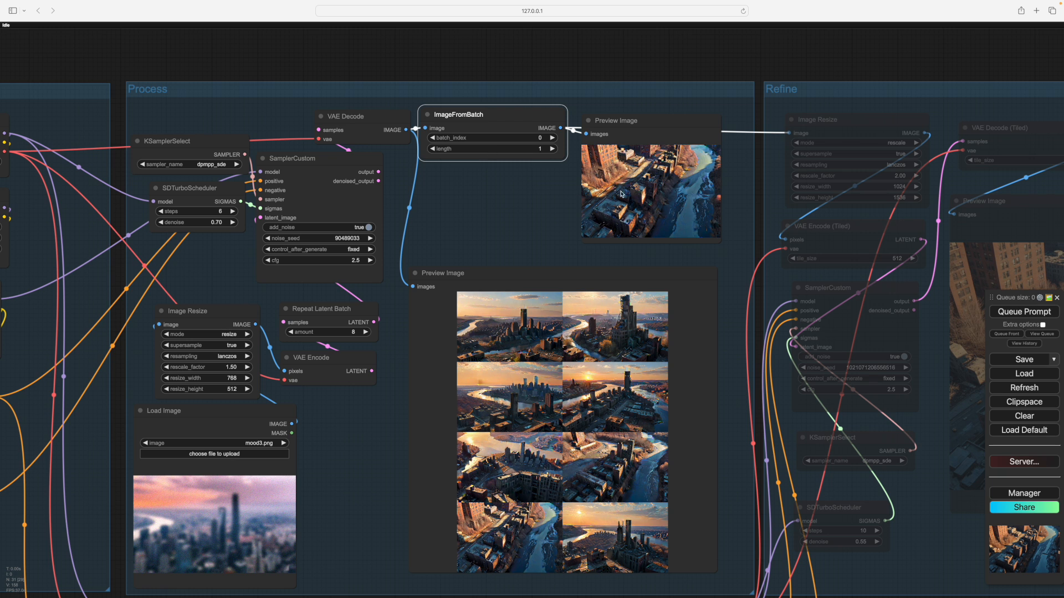
pyautogui.moveTo(596, 200)
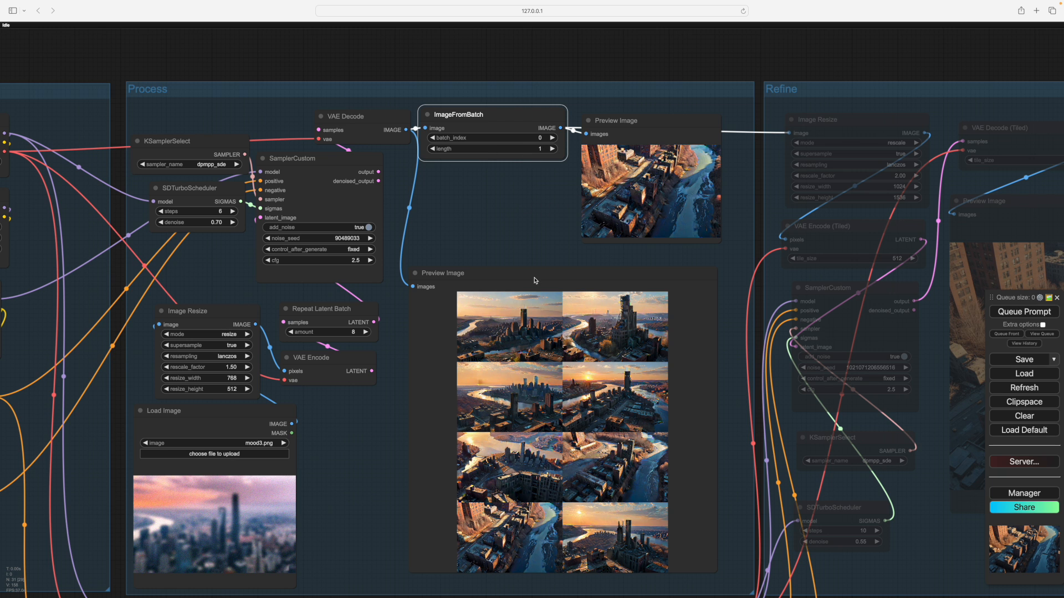
pyautogui.moveTo(531, 200)
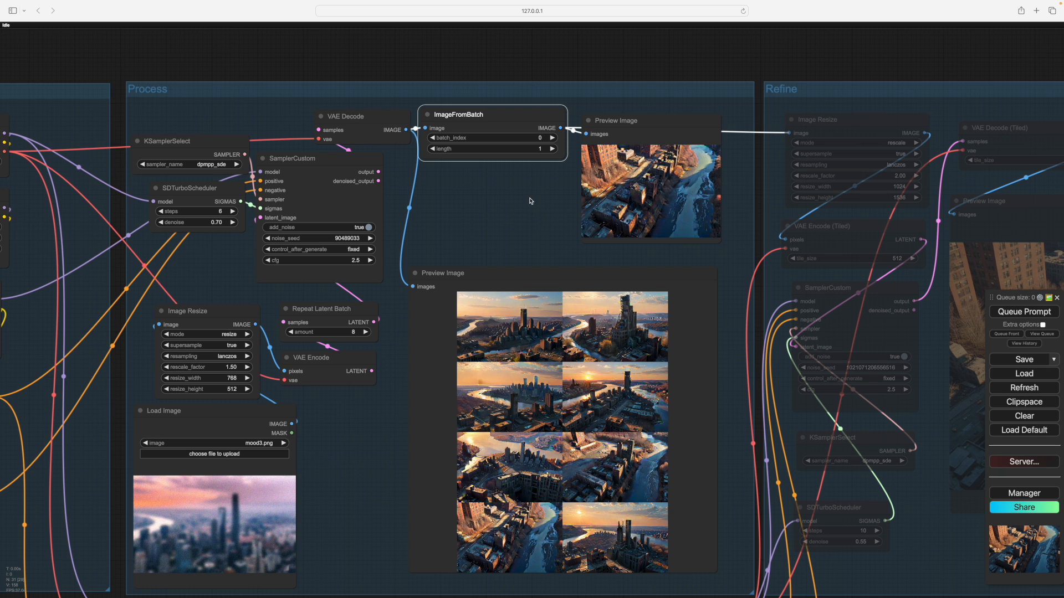
pyautogui.moveTo(556, 333)
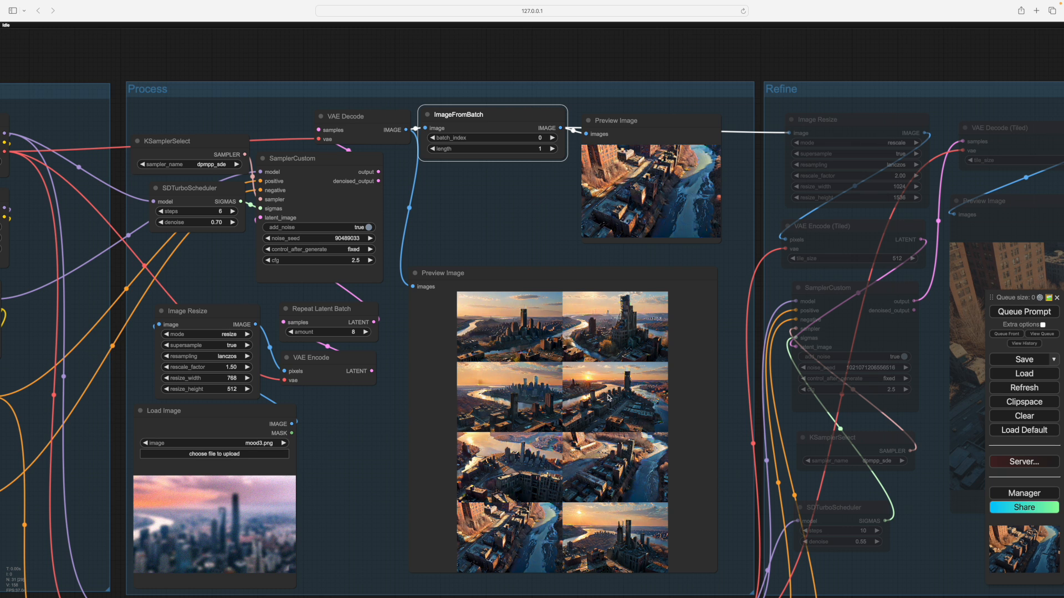
pyautogui.moveTo(629, 553)
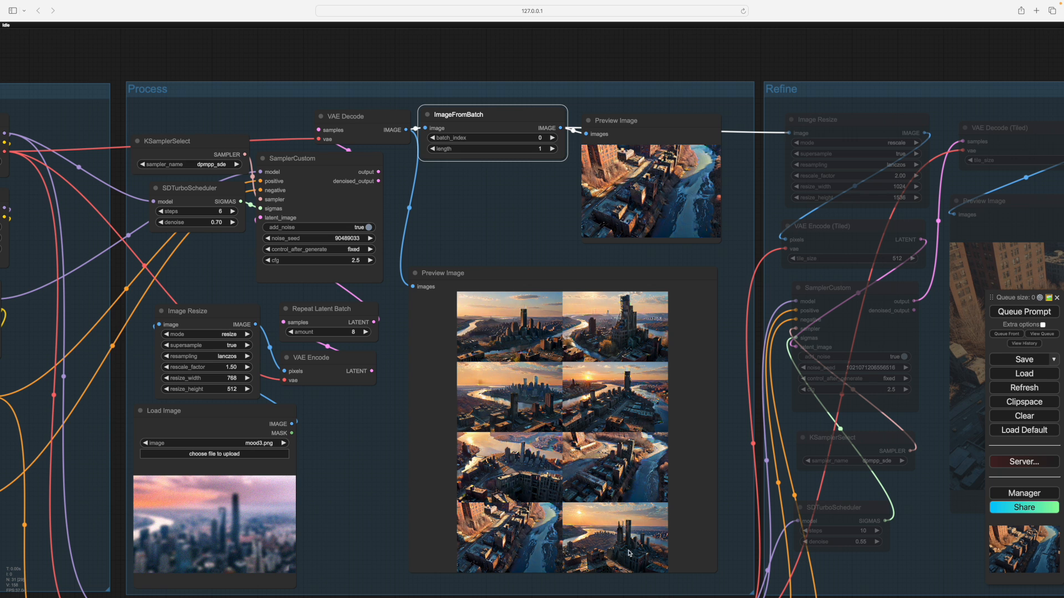
pyautogui.click(552, 138)
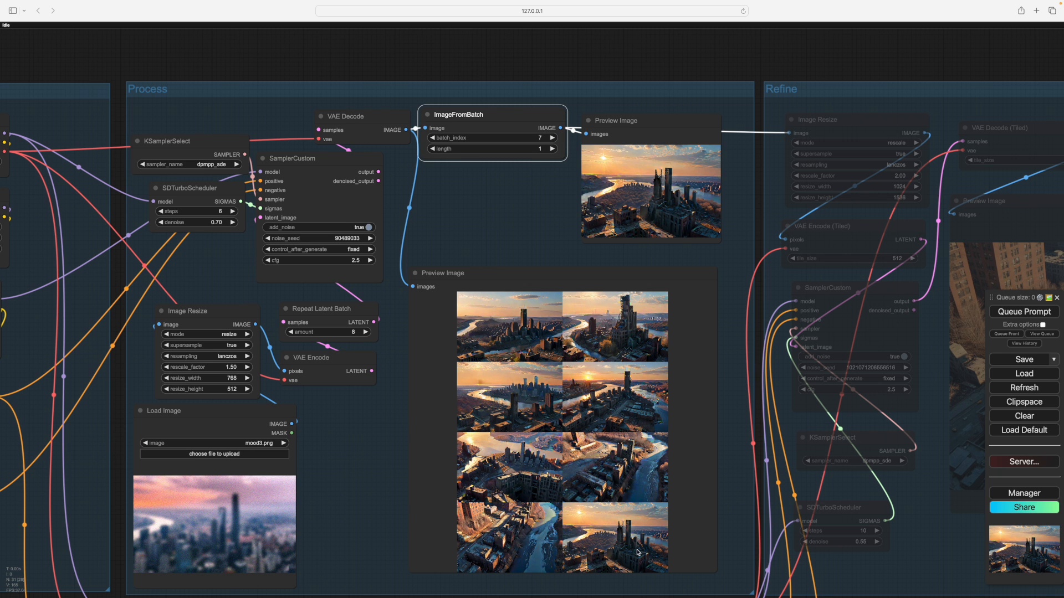
pyautogui.click(428, 138)
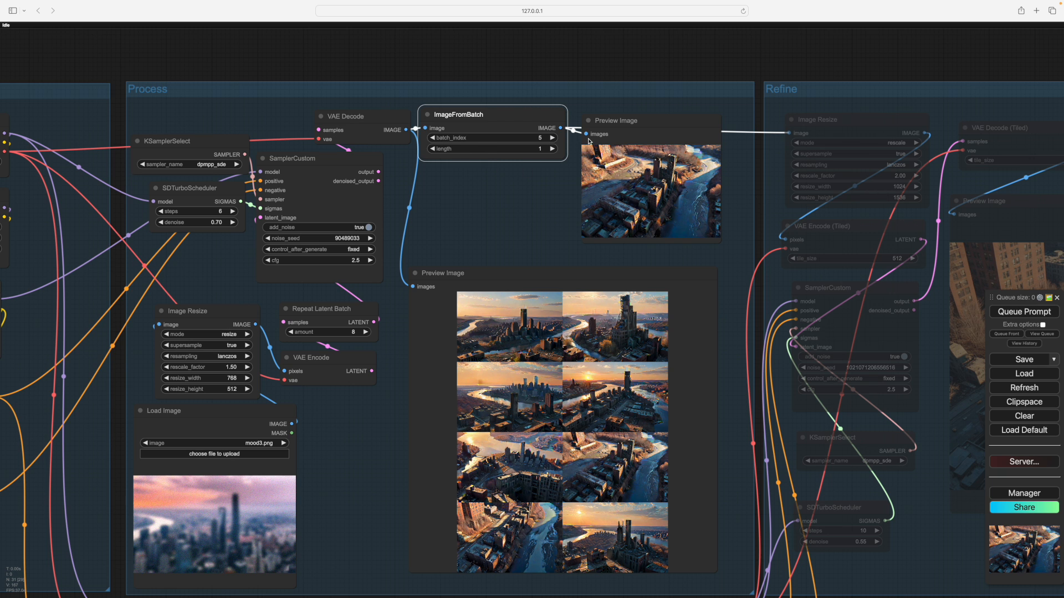
pyautogui.moveTo(549, 245)
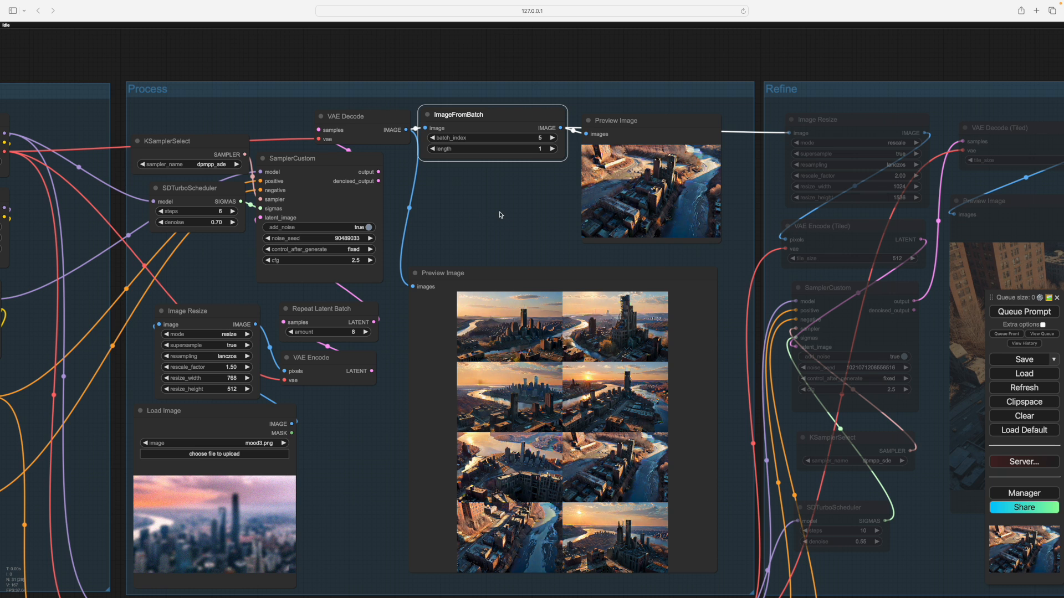
pyautogui.click(429, 138)
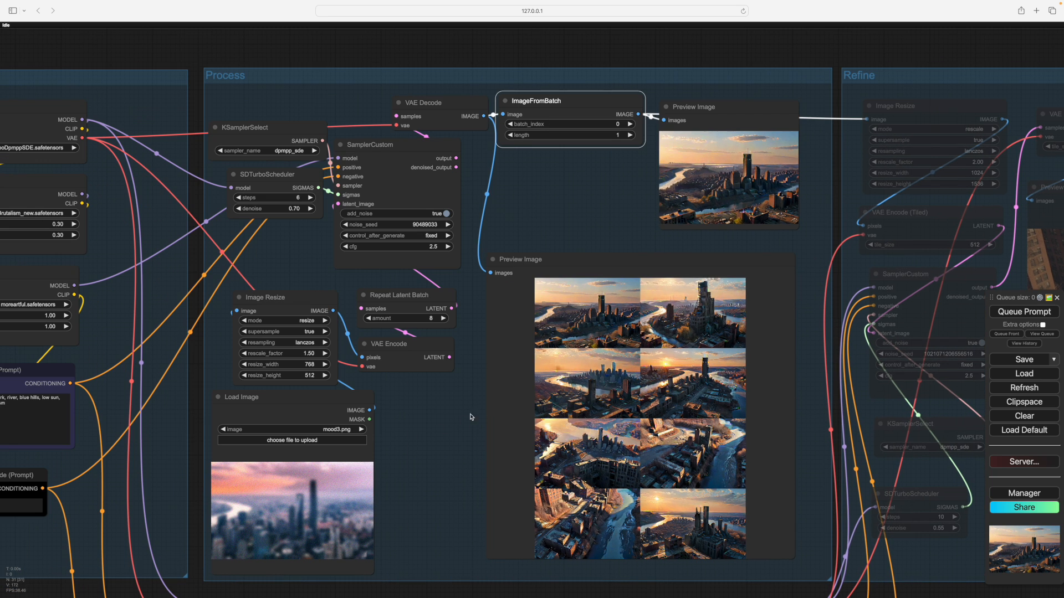
pyautogui.moveTo(570, 202)
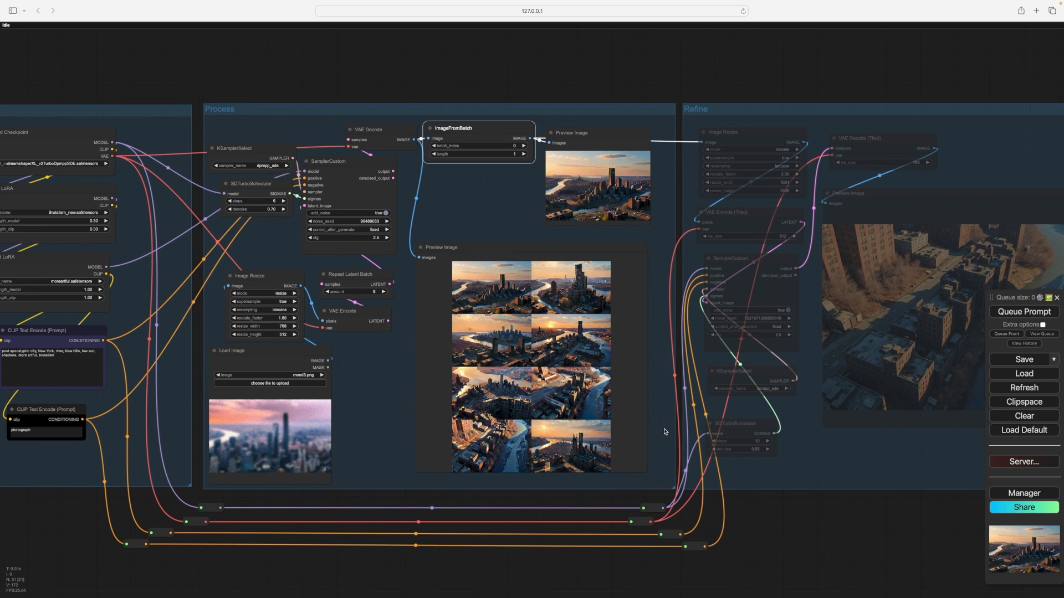
pyautogui.moveTo(562, 291)
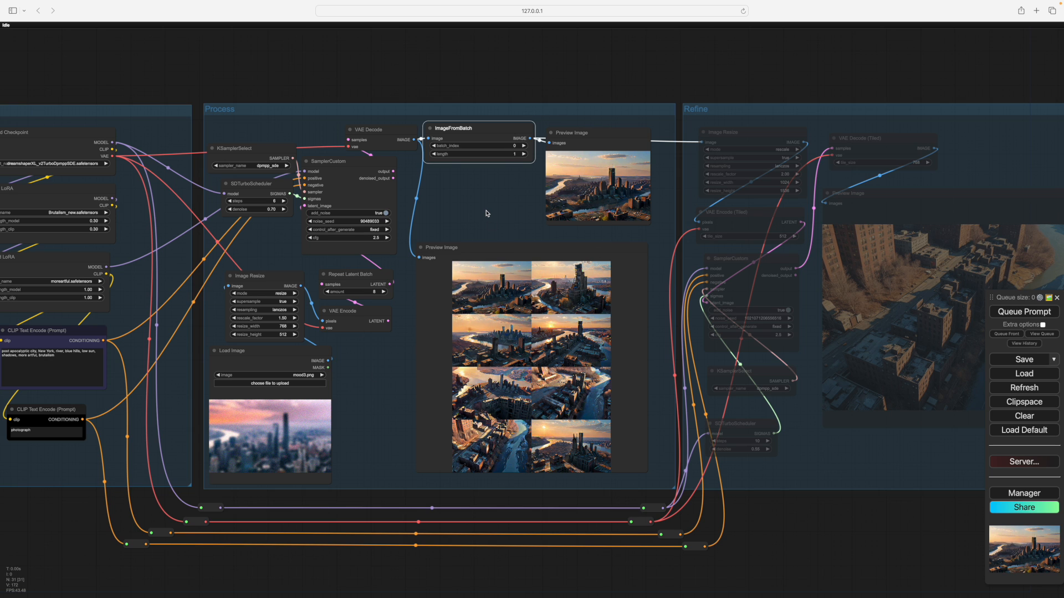
pyautogui.moveTo(450, 234)
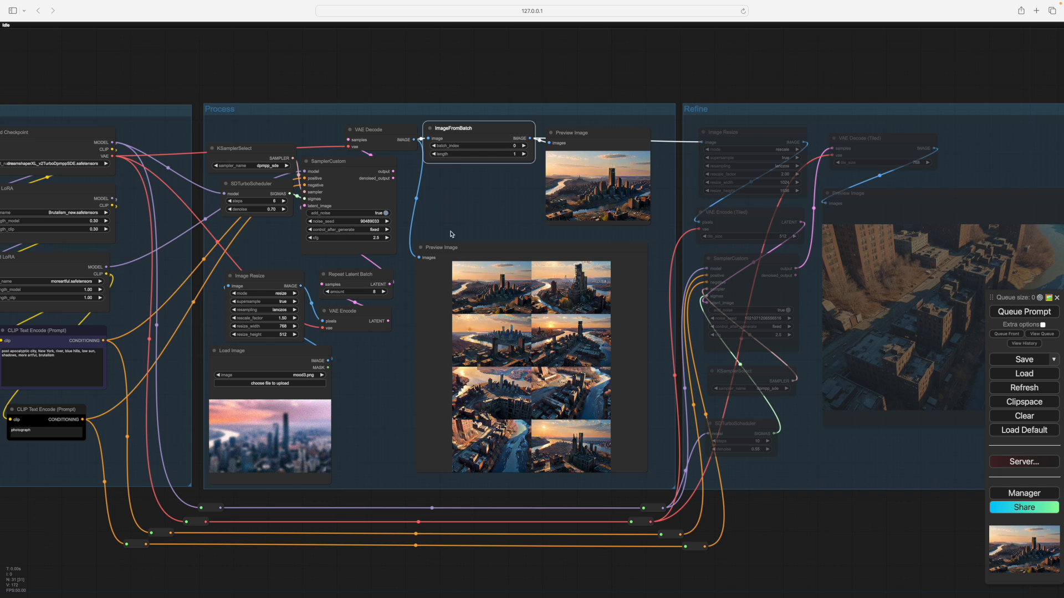
pyautogui.moveTo(746, 106)
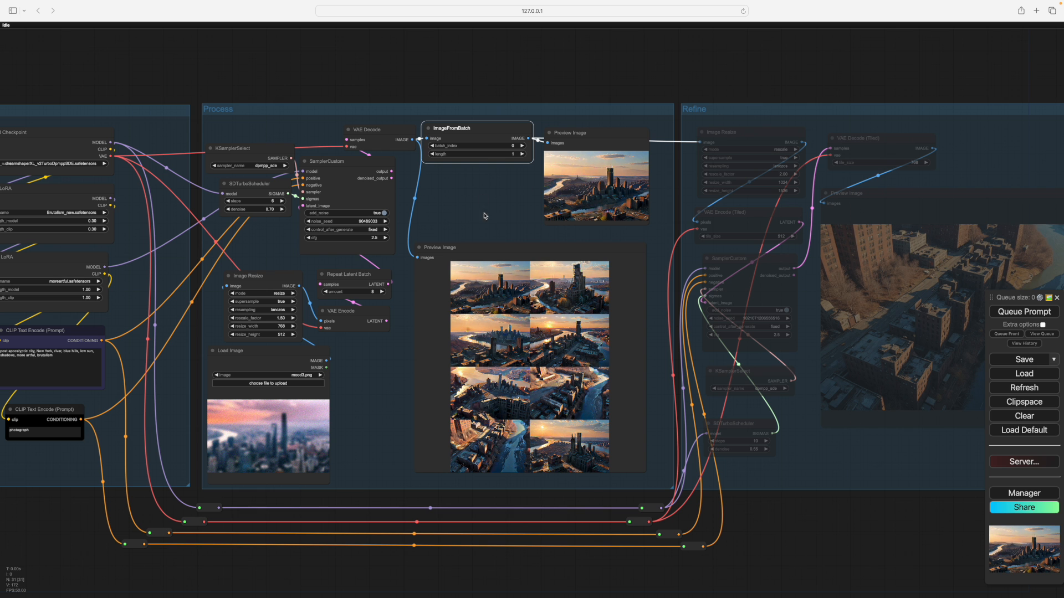
pyautogui.moveTo(394, 411)
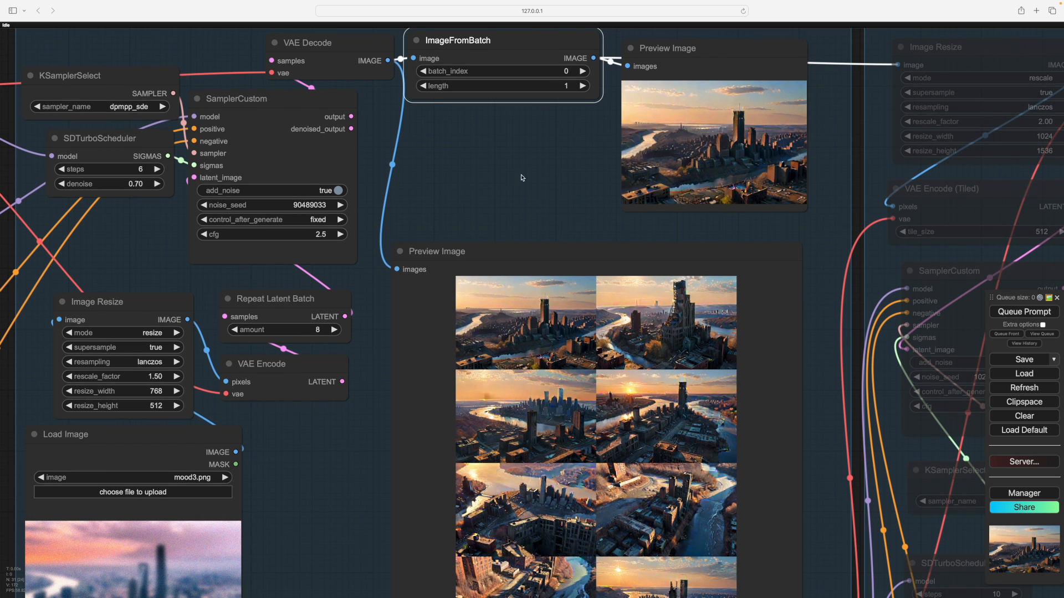
pyautogui.scroll(-3)
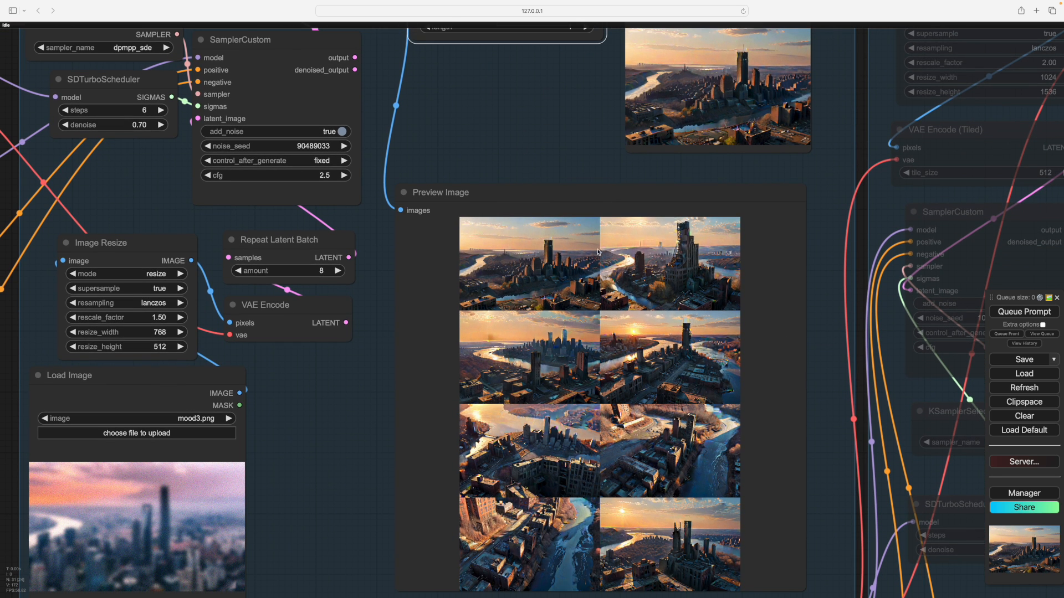